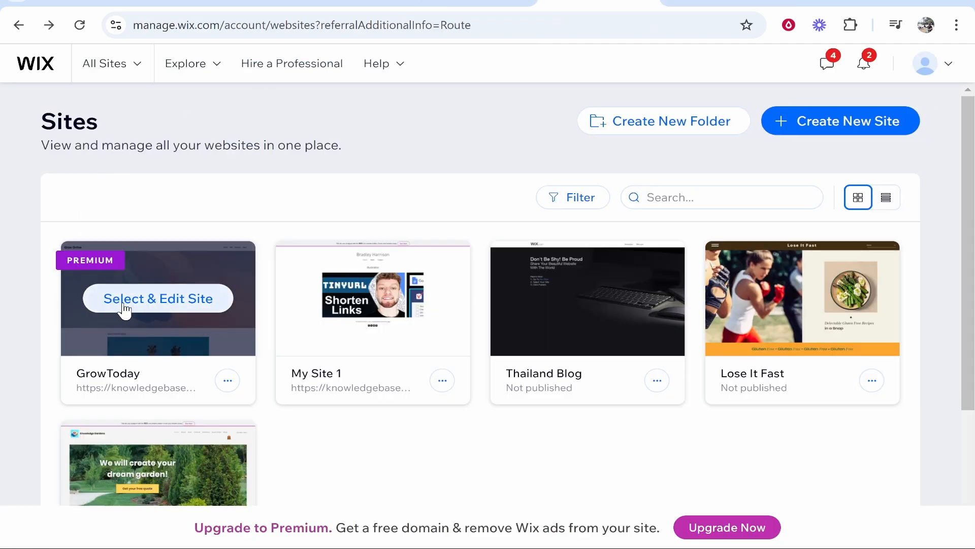
# Choose Select & Edit Site on the GrowToday card to open it in the editor.
pyautogui.click(158, 298)
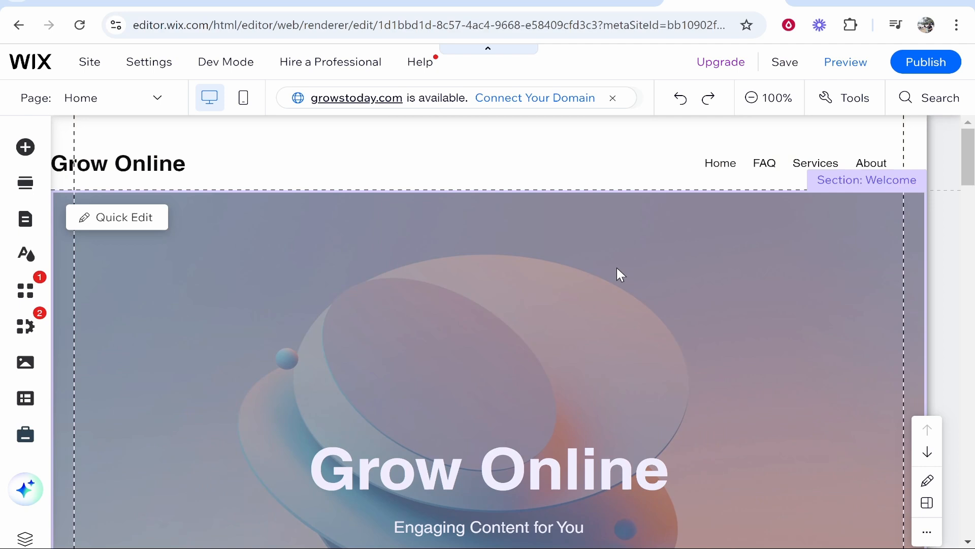
pyautogui.moveTo(620, 286)
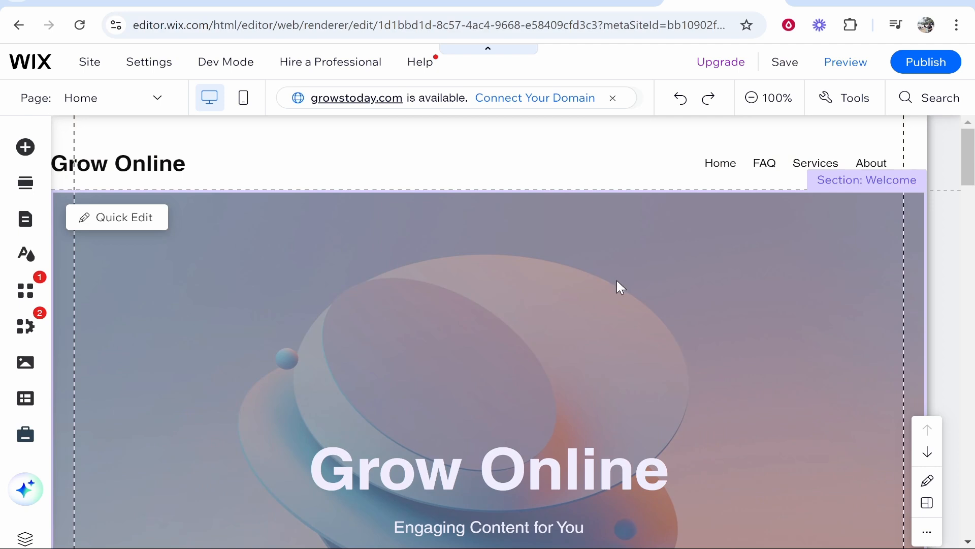
pyautogui.moveTo(287, 238)
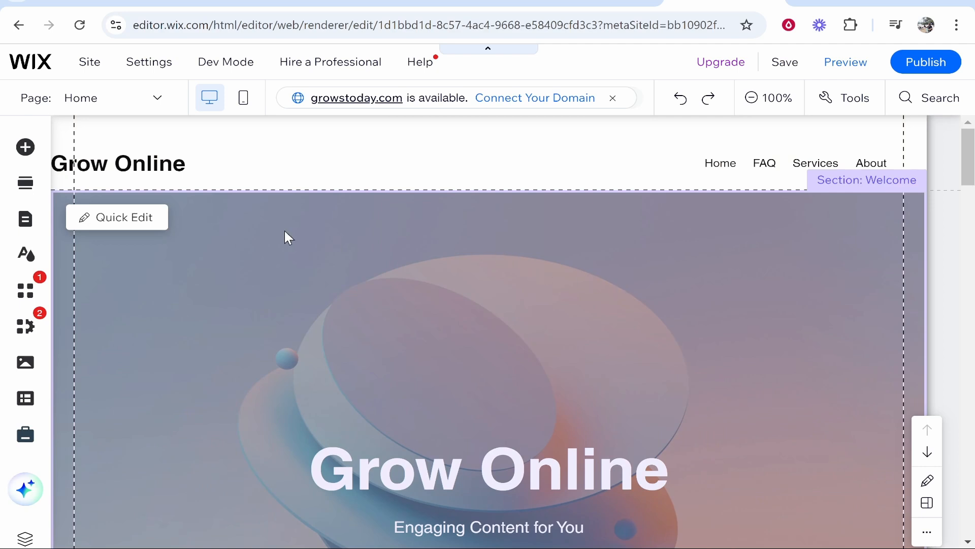
pyautogui.moveTo(124, 102)
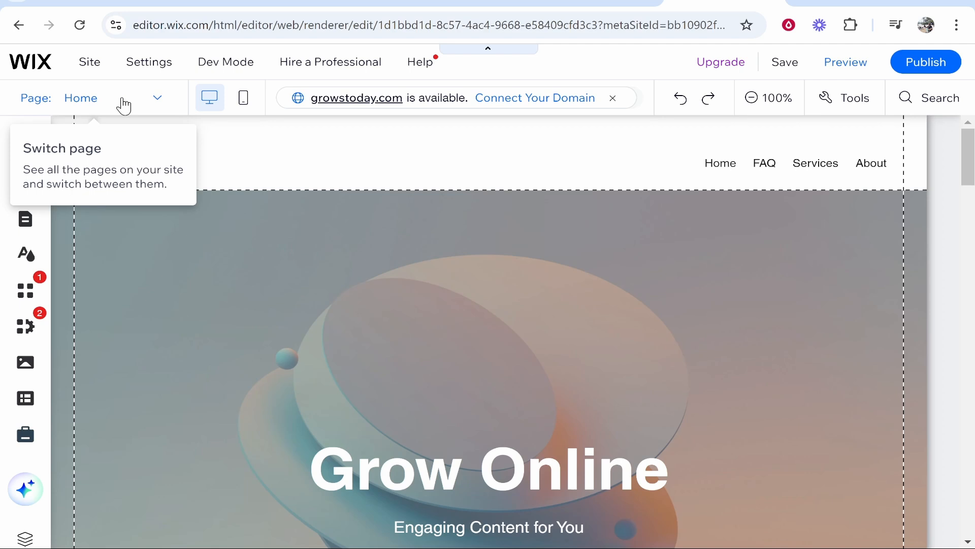
# Open the Site Pages and Menu panel through the Page dropdown's Manage Pages option.
pyautogui.click(157, 97)
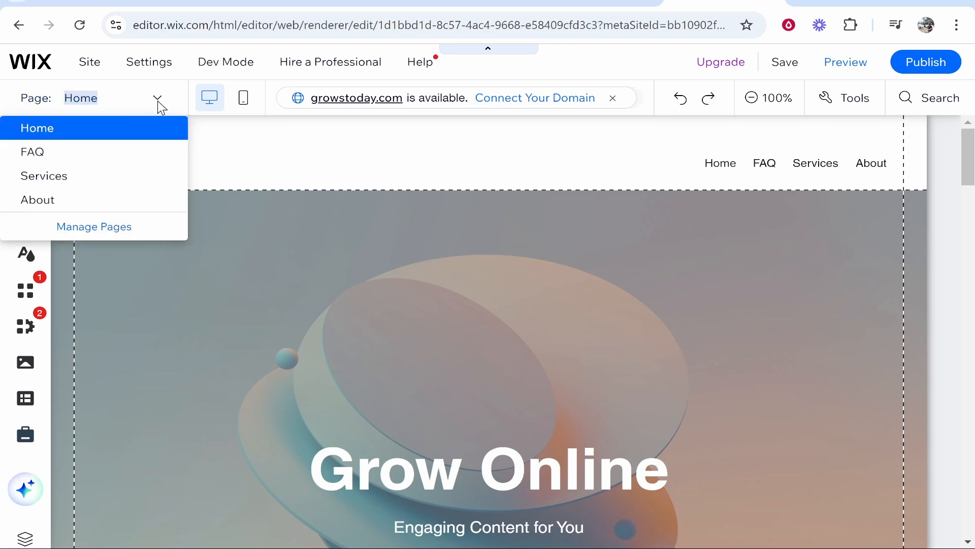
pyautogui.click(94, 226)
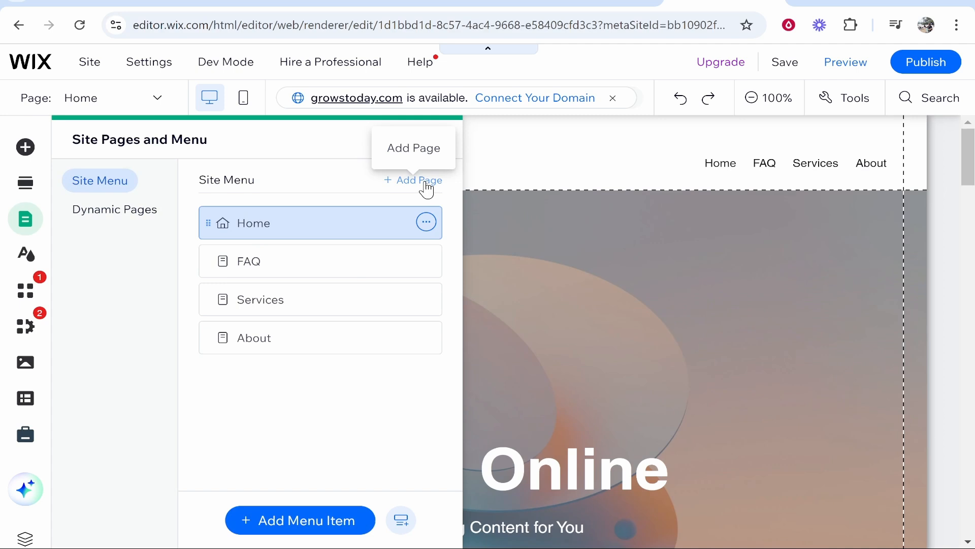
# Browse the Contact templates in Add Page, then add a blank 'New Page' after Home.
pyautogui.click(418, 179)
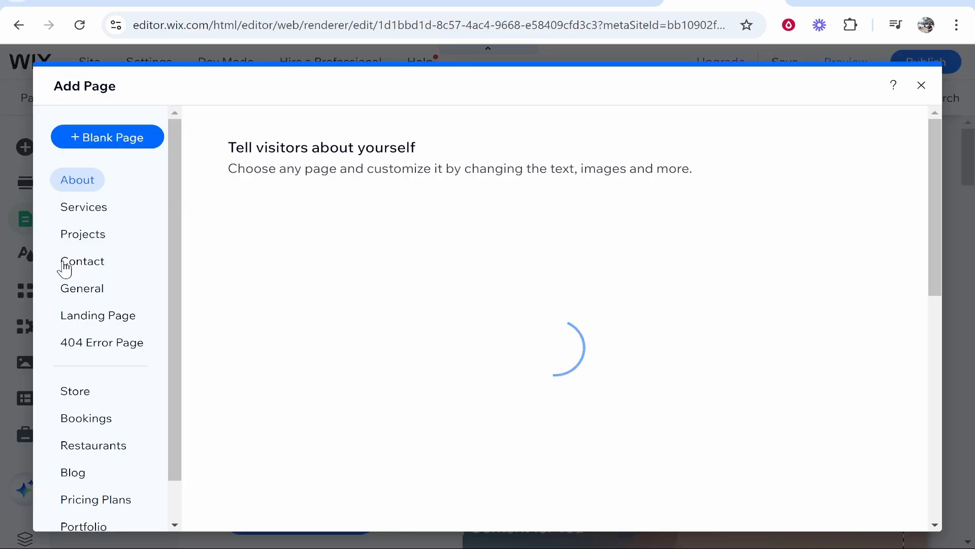
pyautogui.click(82, 260)
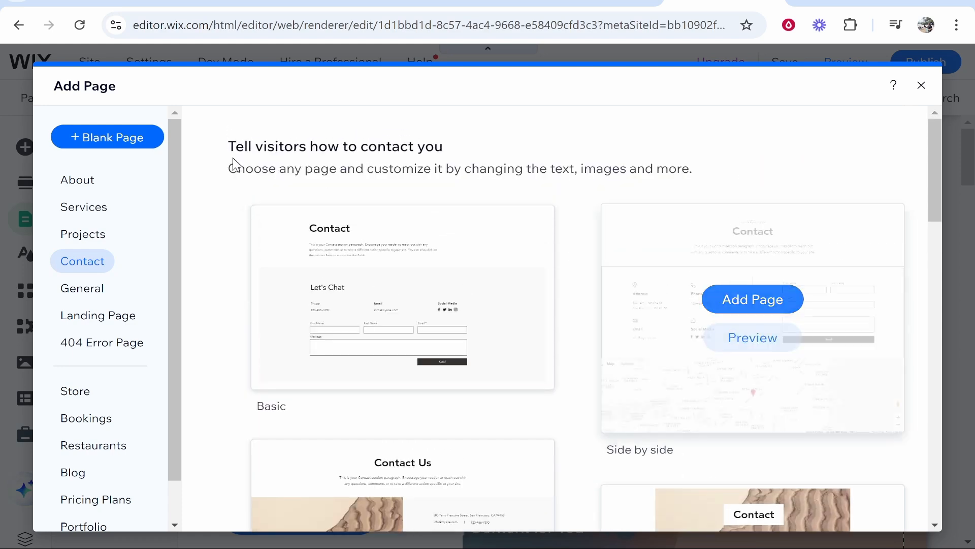
pyautogui.click(920, 85)
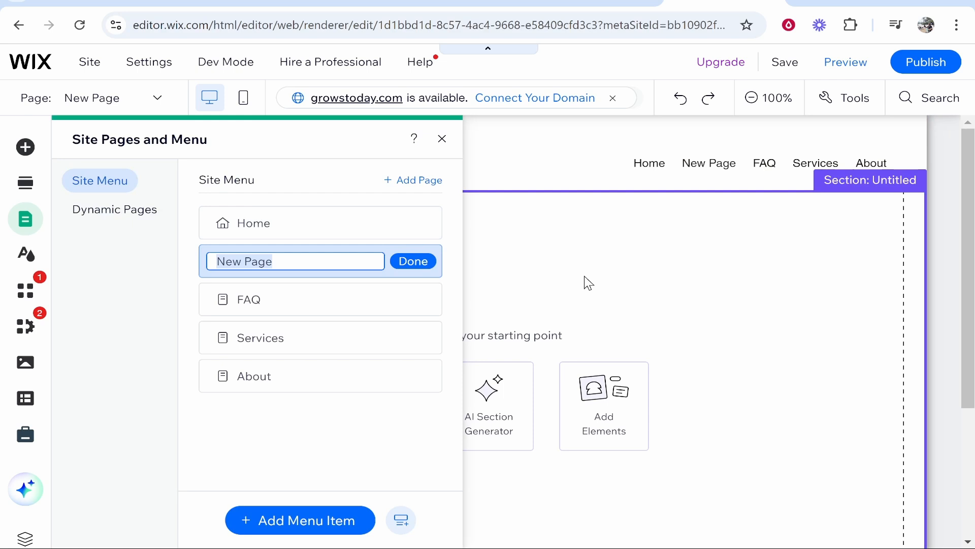
# Rename the new page 'Contact Us', move it after About, and close the panel.
pyautogui.write('Contact Us')
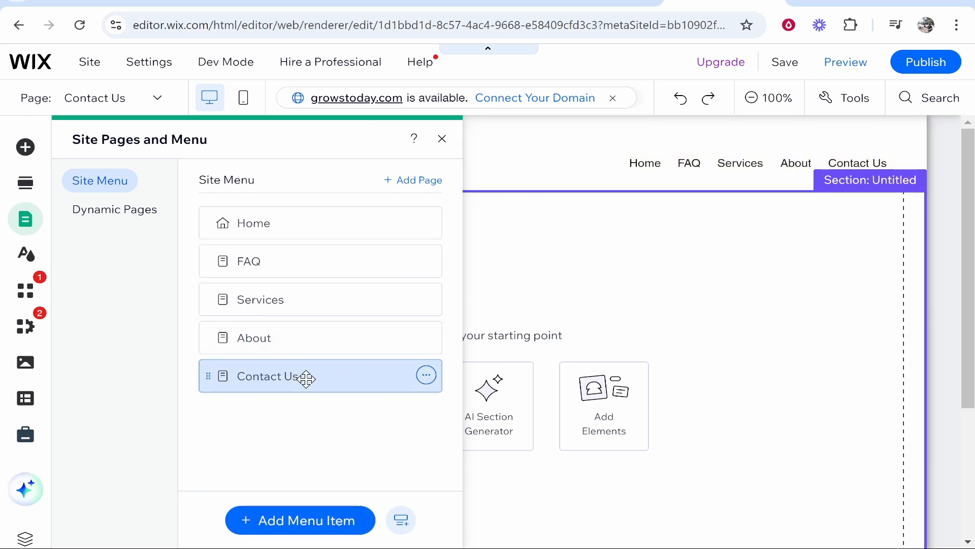
pyautogui.click(442, 139)
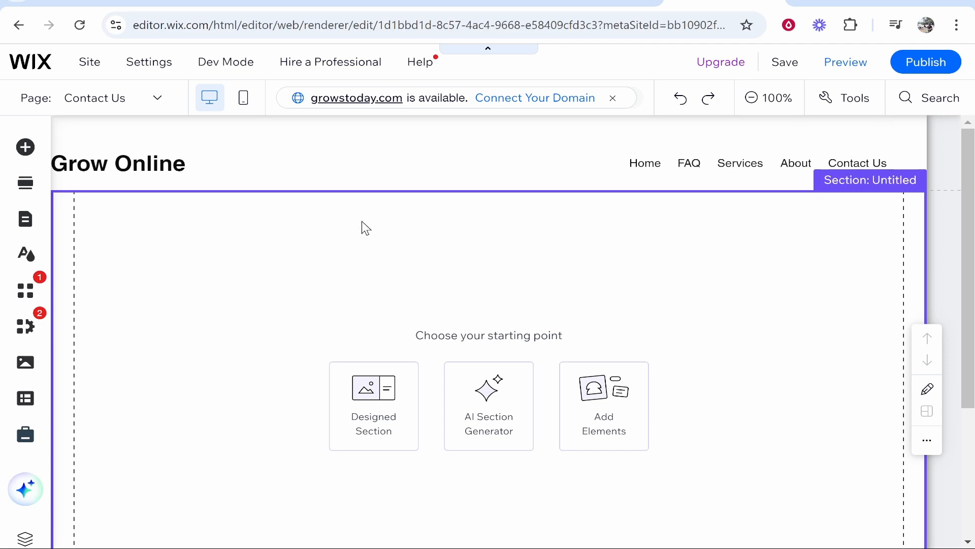
# Add the 'Send us a message' form from Contact & Forms > Premade Forms > Contact.
pyautogui.click(25, 146)
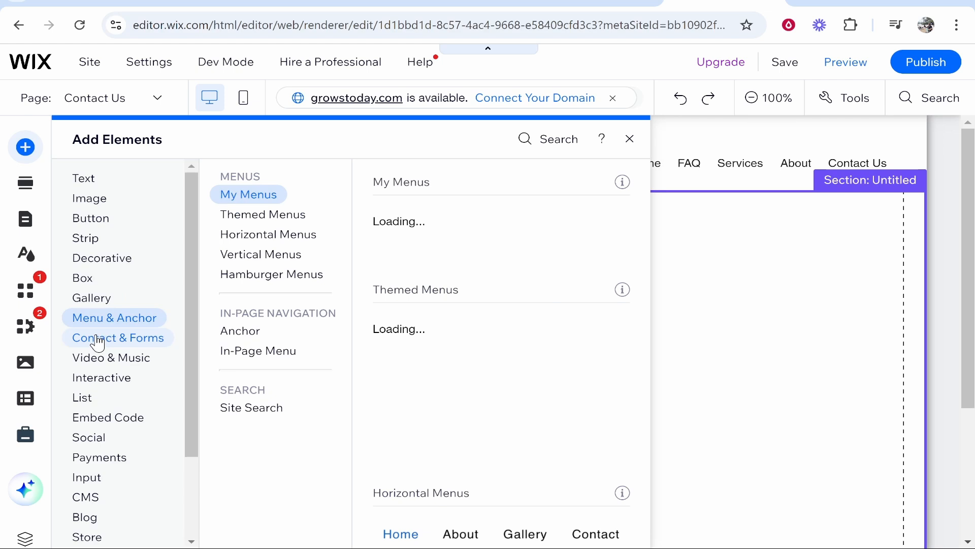
pyautogui.click(117, 337)
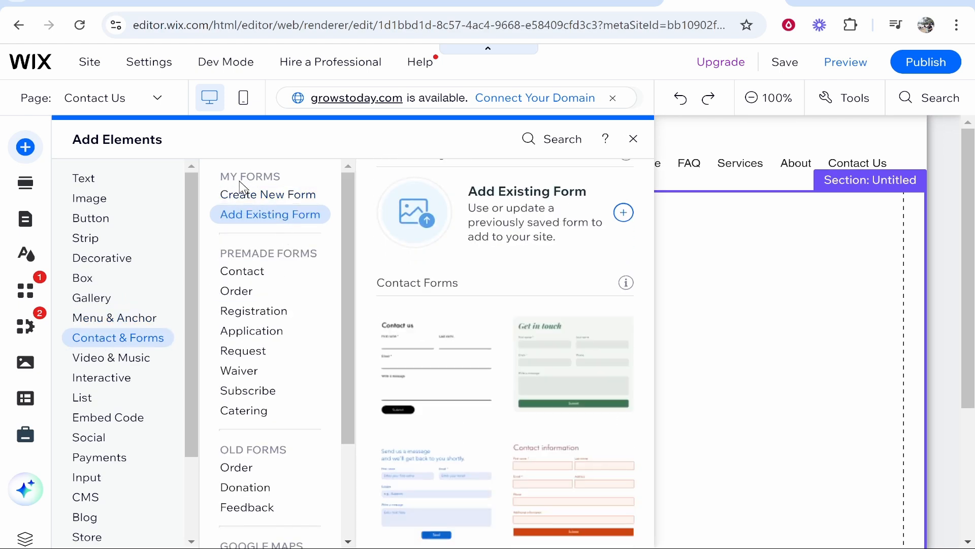
pyautogui.moveTo(258, 185)
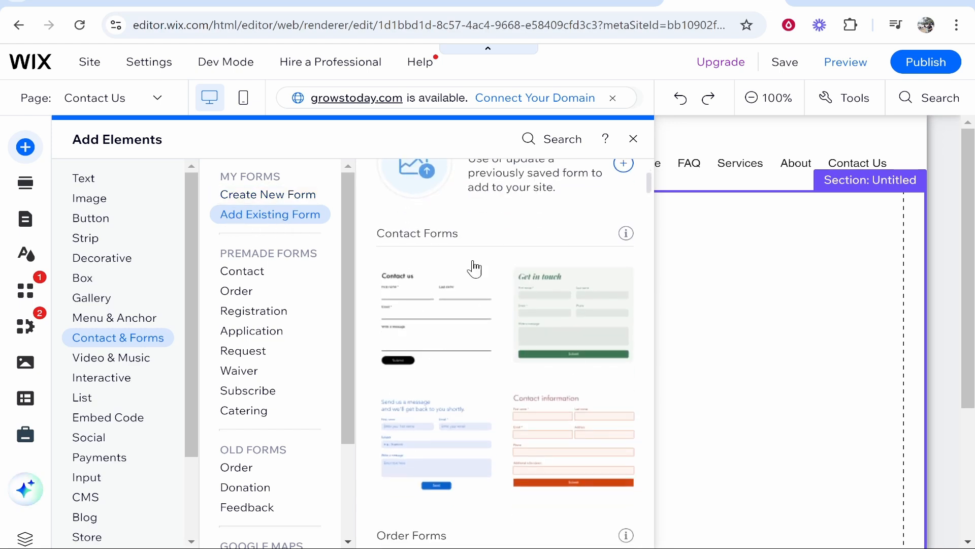
pyautogui.scroll(-3)
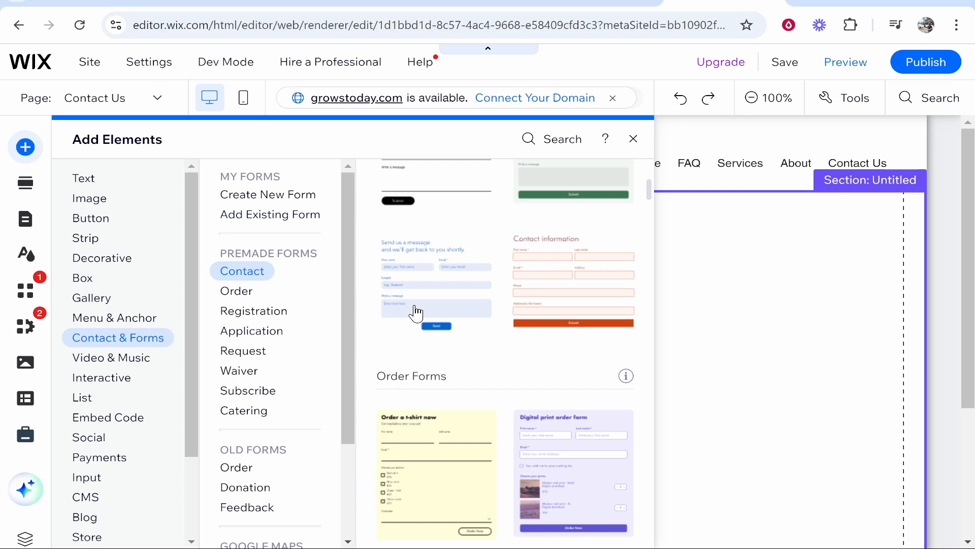
pyautogui.click(253, 311)
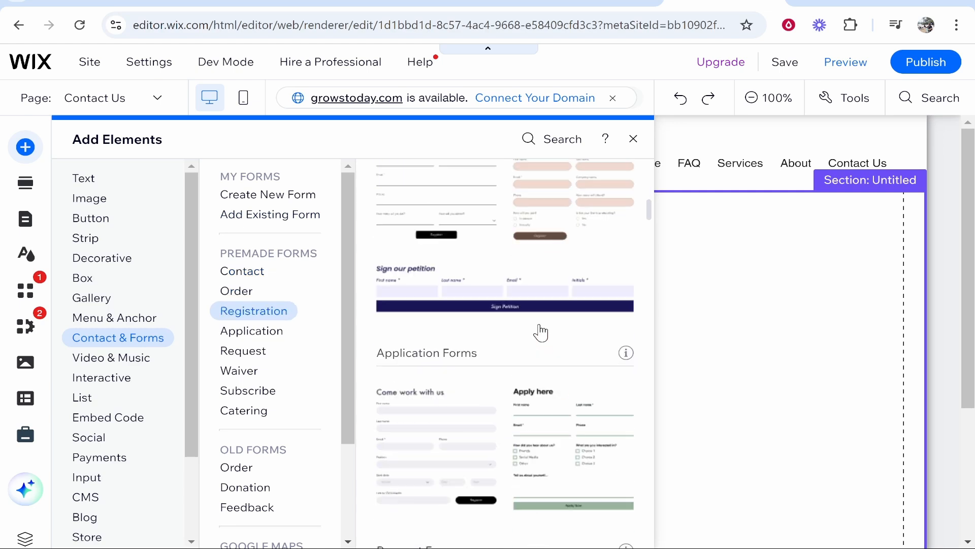
pyautogui.click(242, 271)
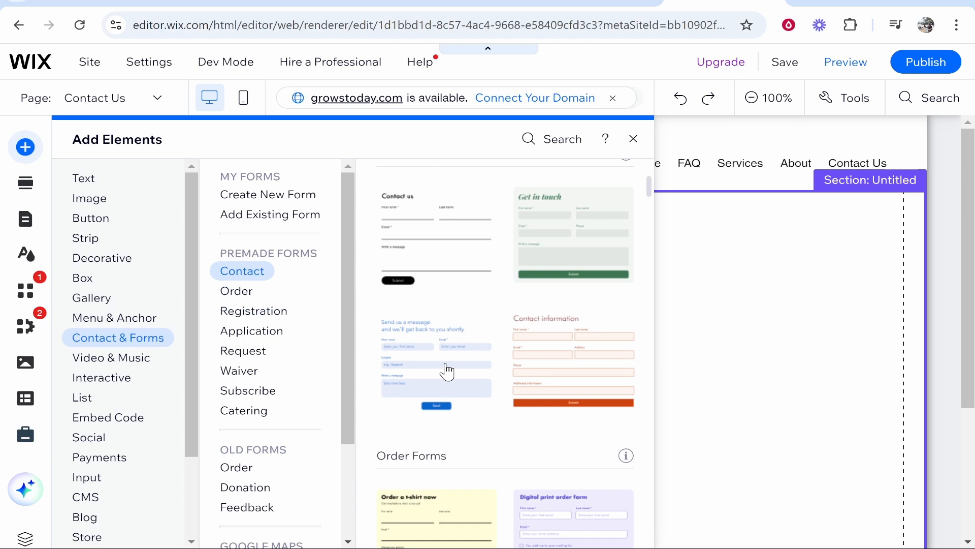
pyautogui.click(435, 348)
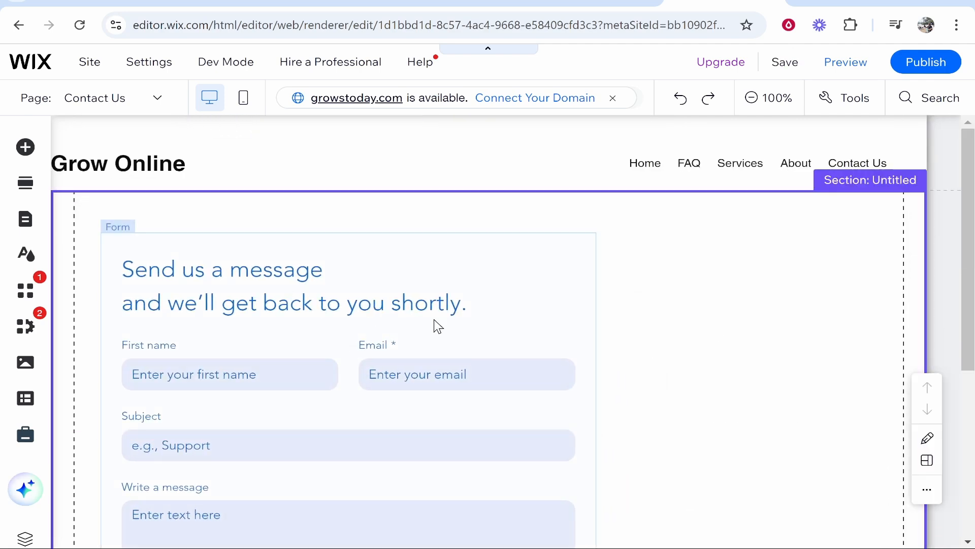
# Select the contact form on the canvas and open its Edit Form dashboard.
pyautogui.scroll(-3)
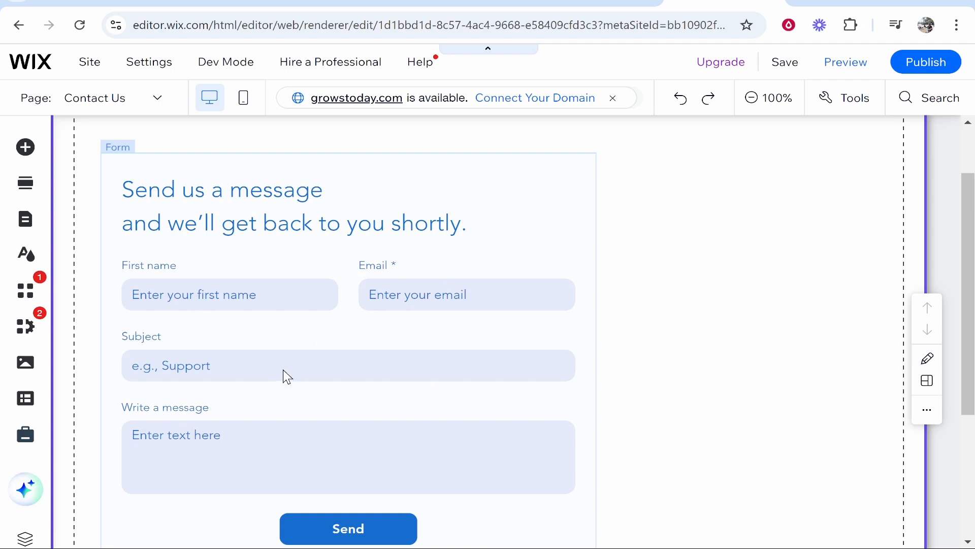
pyautogui.click(349, 366)
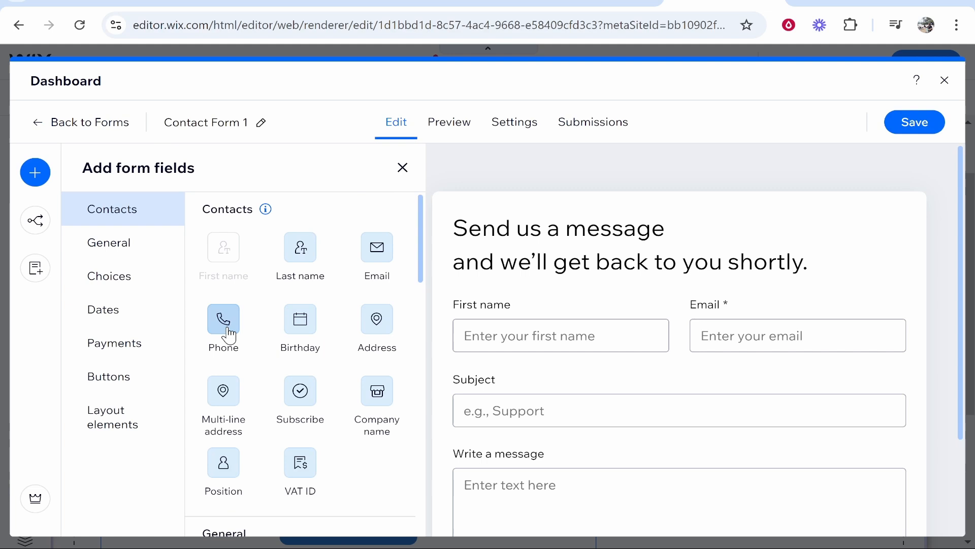
# Add a Phone field above Subject, save the form, and close the dashboard.
pyautogui.click(223, 318)
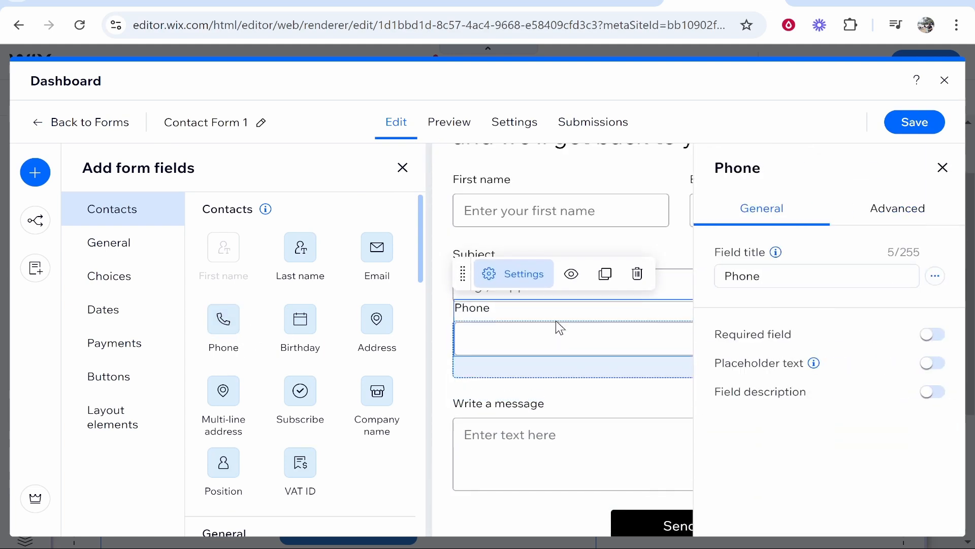
pyautogui.click(913, 122)
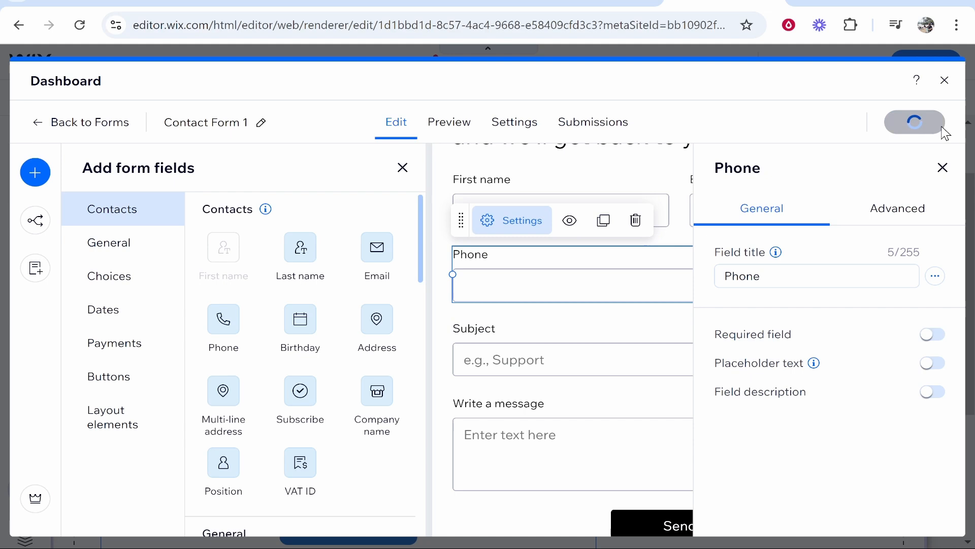
pyautogui.click(944, 80)
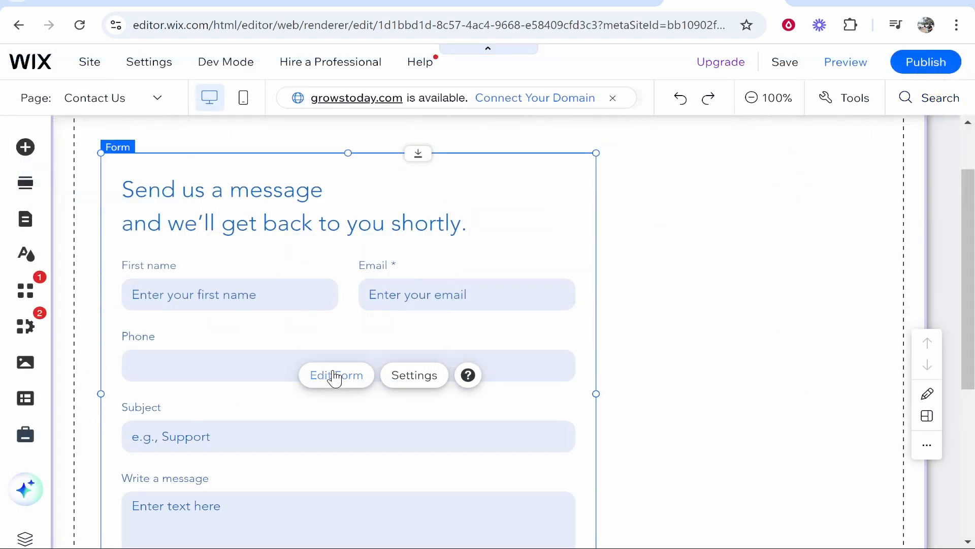
# Browse the form's Layout and Design > Buttons options, ending on the Manage tab.
pyautogui.scroll(-3)
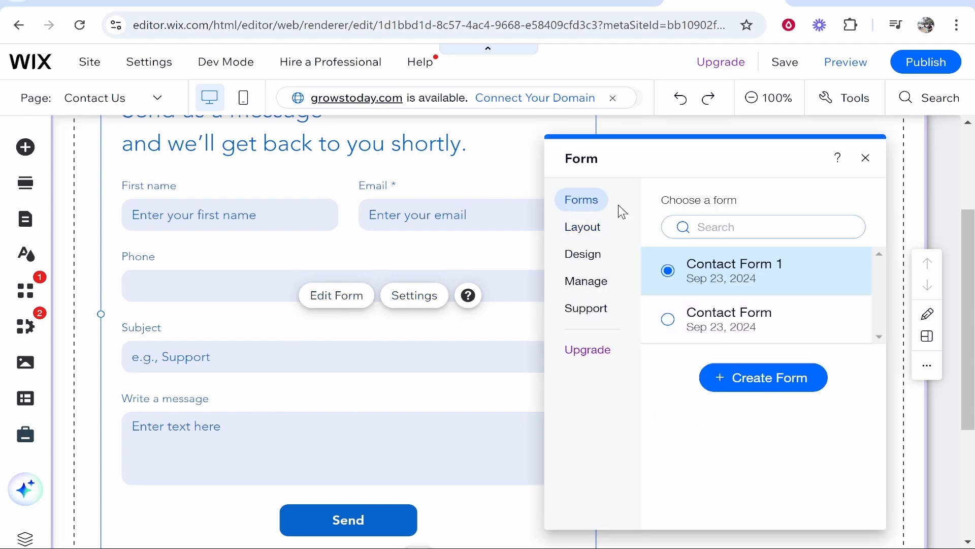
pyautogui.click(582, 227)
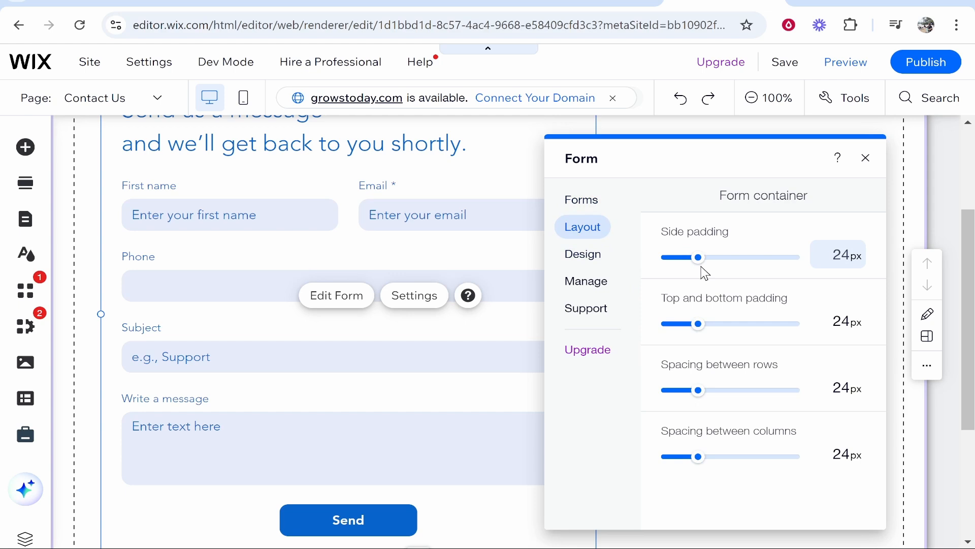
pyautogui.moveTo(640, 320)
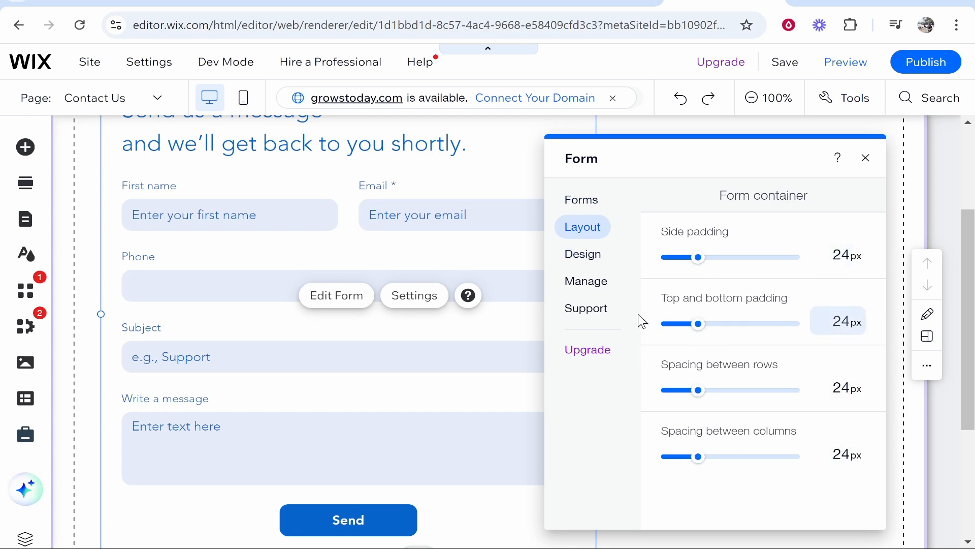
pyautogui.click(583, 254)
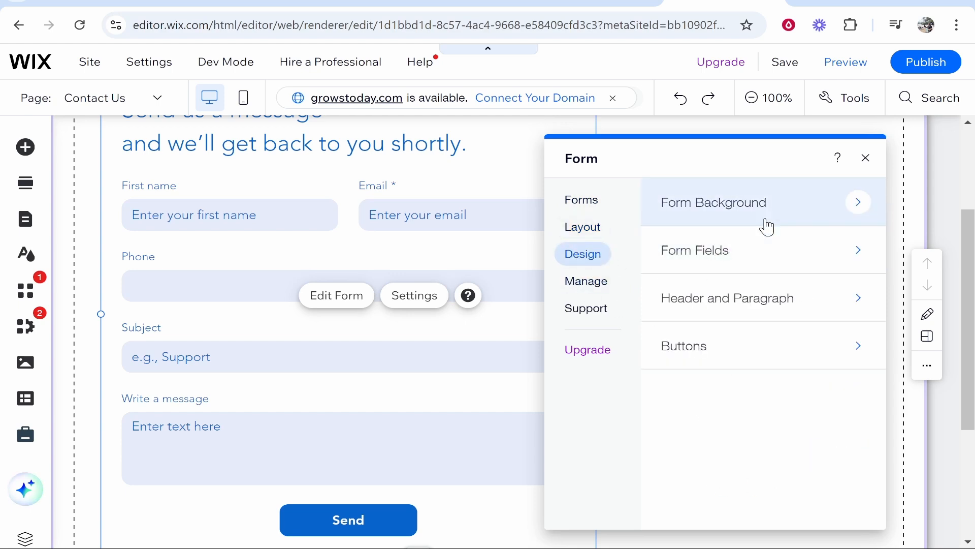
pyautogui.click(713, 202)
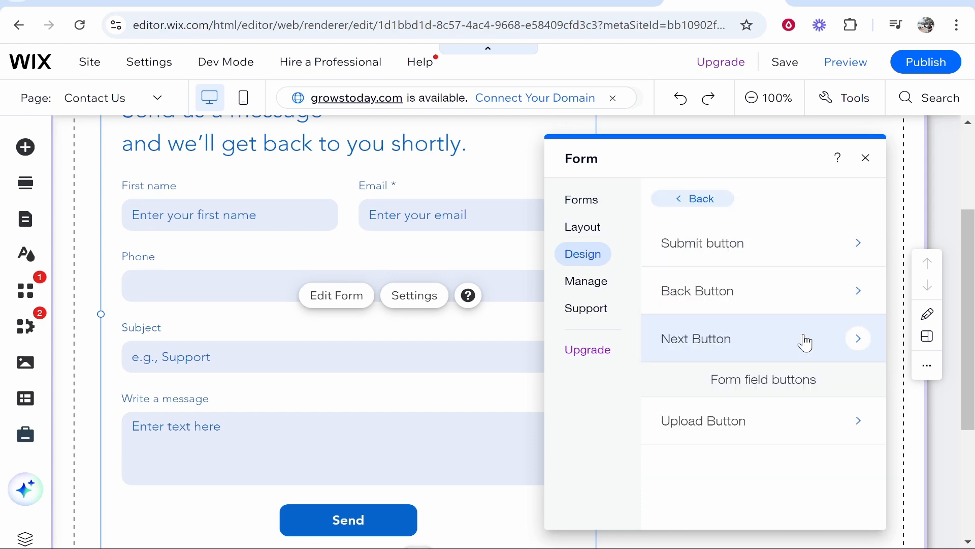
pyautogui.moveTo(436, 302)
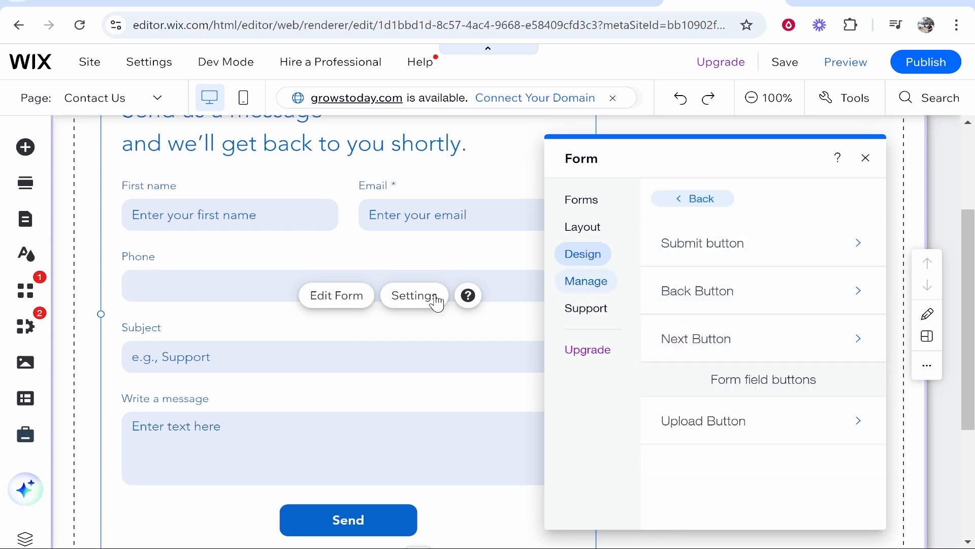
pyautogui.moveTo(585, 281)
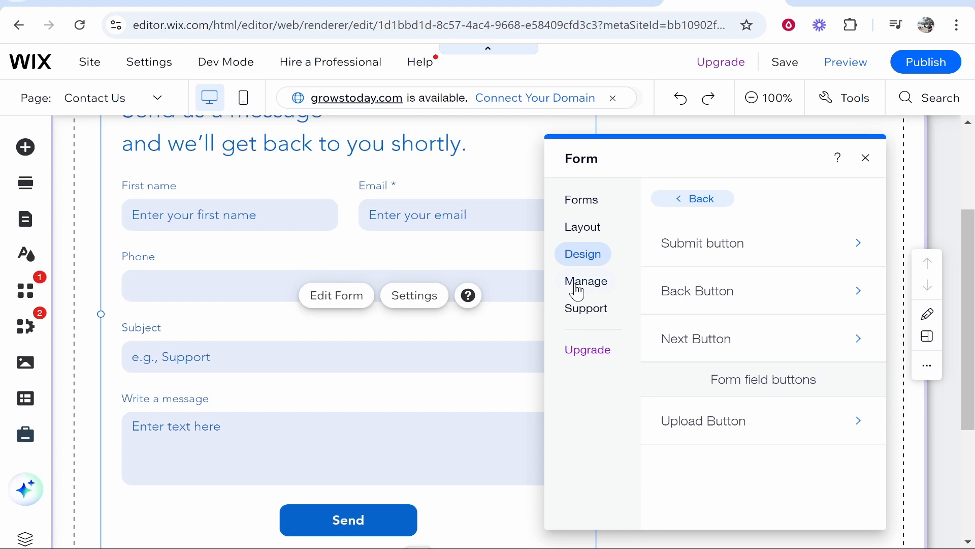
pyautogui.click(585, 281)
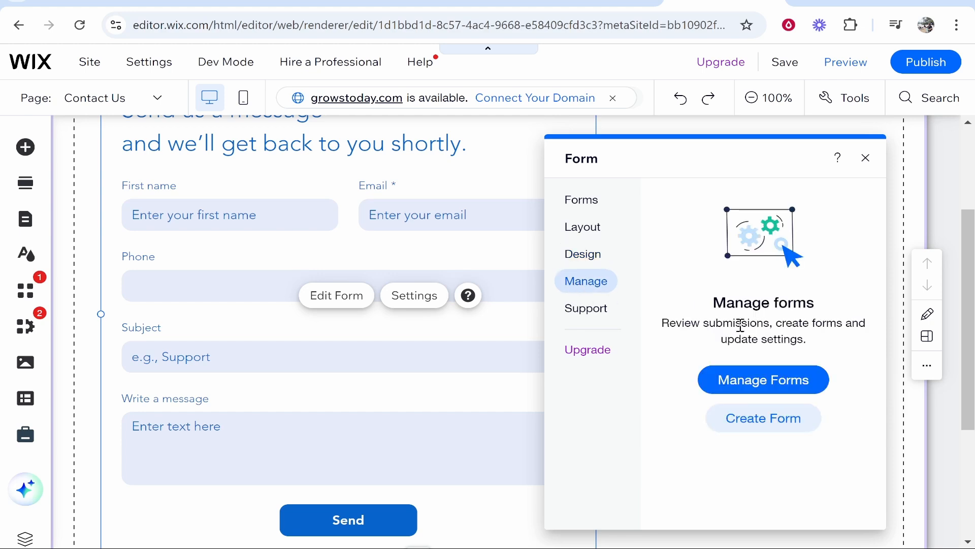
# Open Contact Form 1's submissions page through Manage Forms and its ⋯ menu.
pyautogui.click(763, 379)
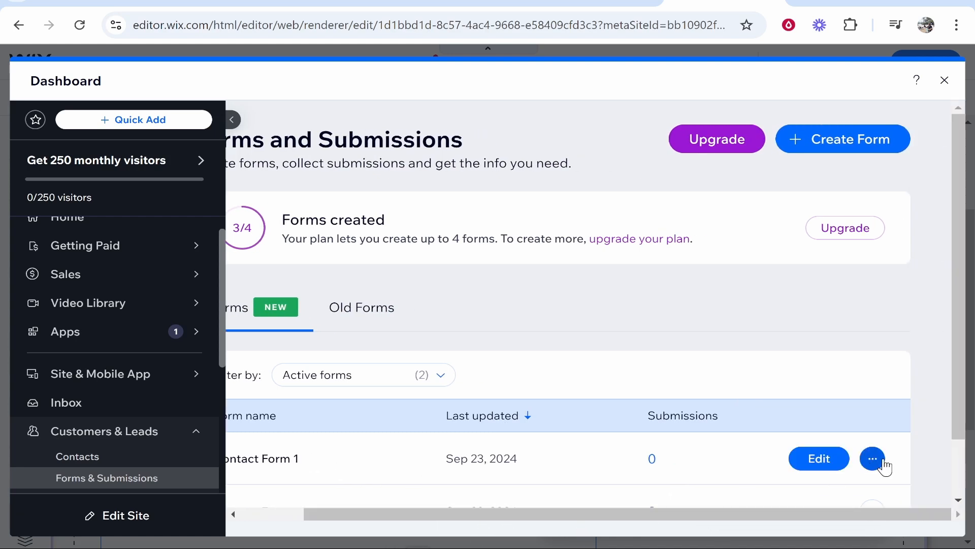
pyautogui.click(872, 458)
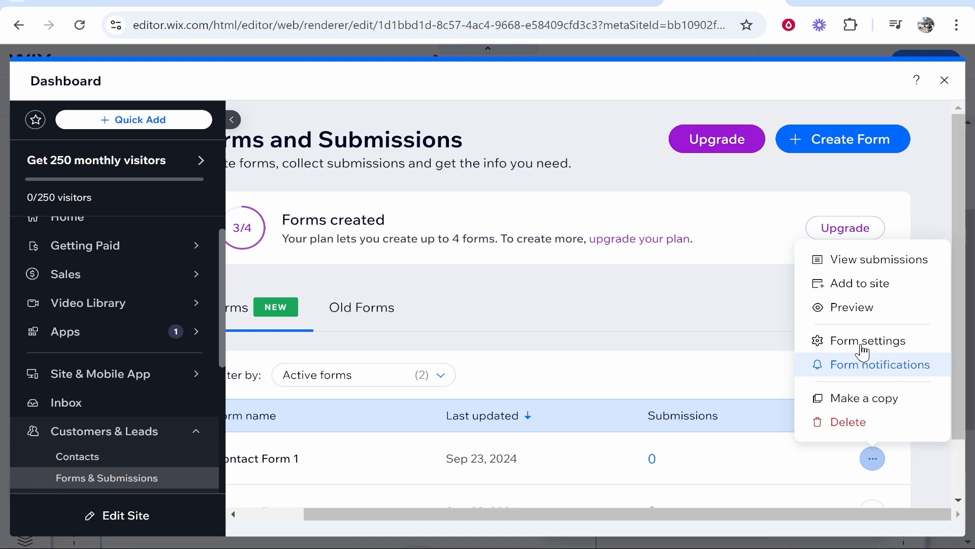
pyautogui.moveTo(877, 259)
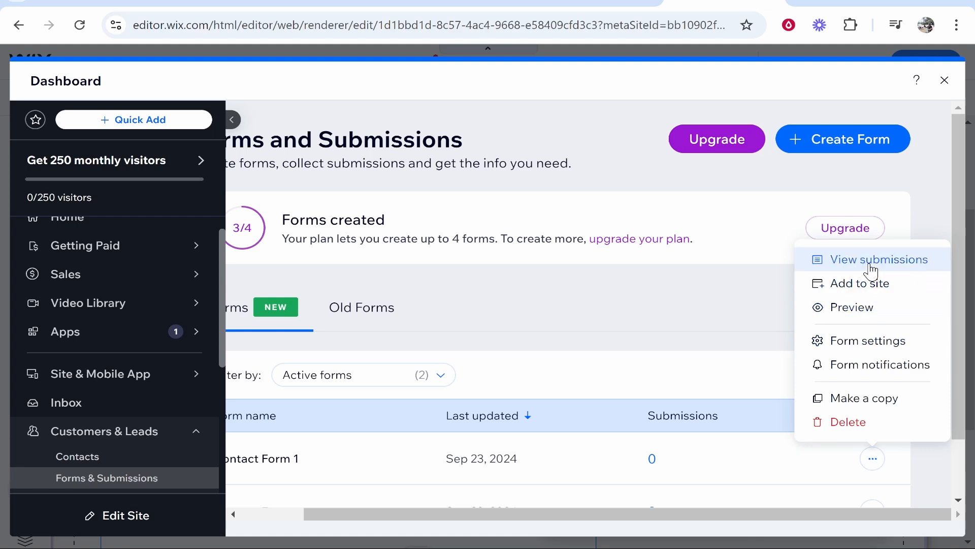
pyautogui.click(878, 259)
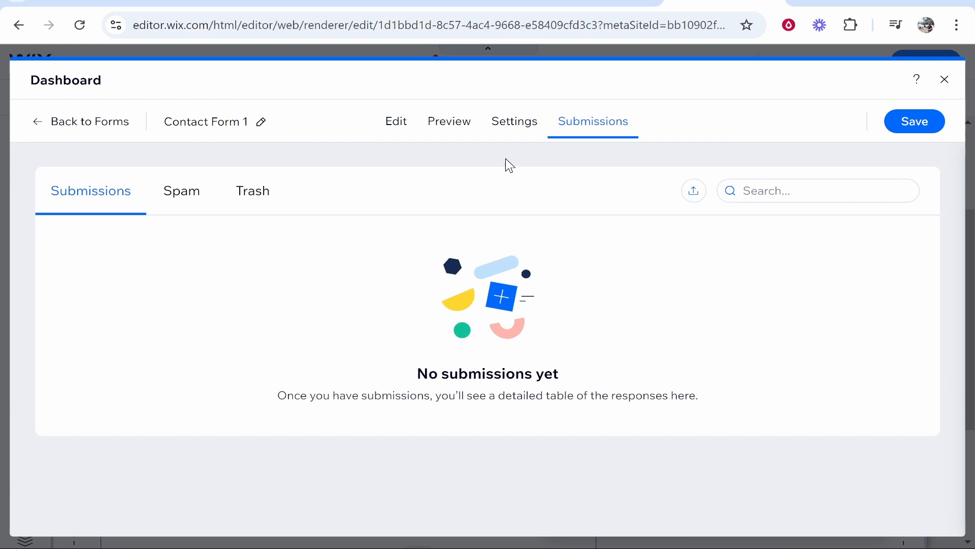
pyautogui.moveTo(299, 191)
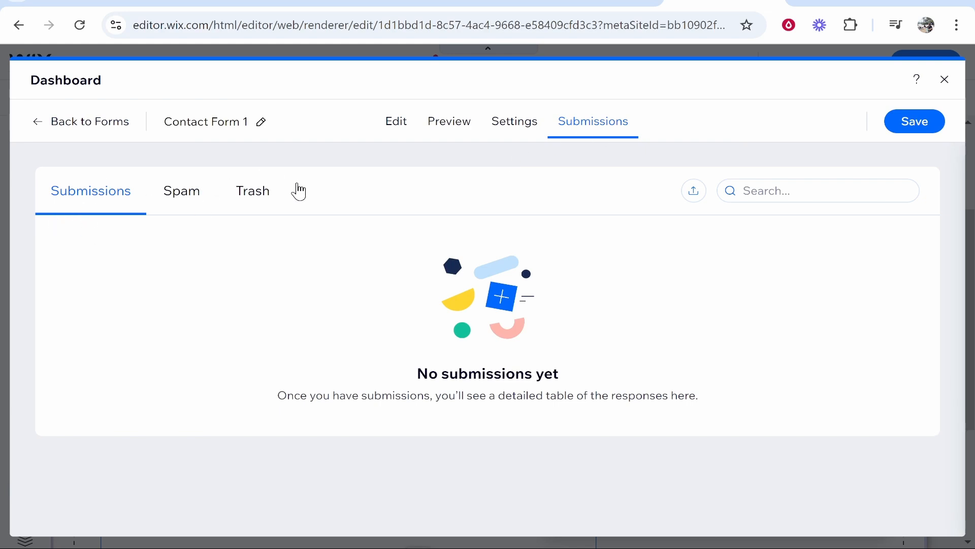
pyautogui.moveTo(693, 191)
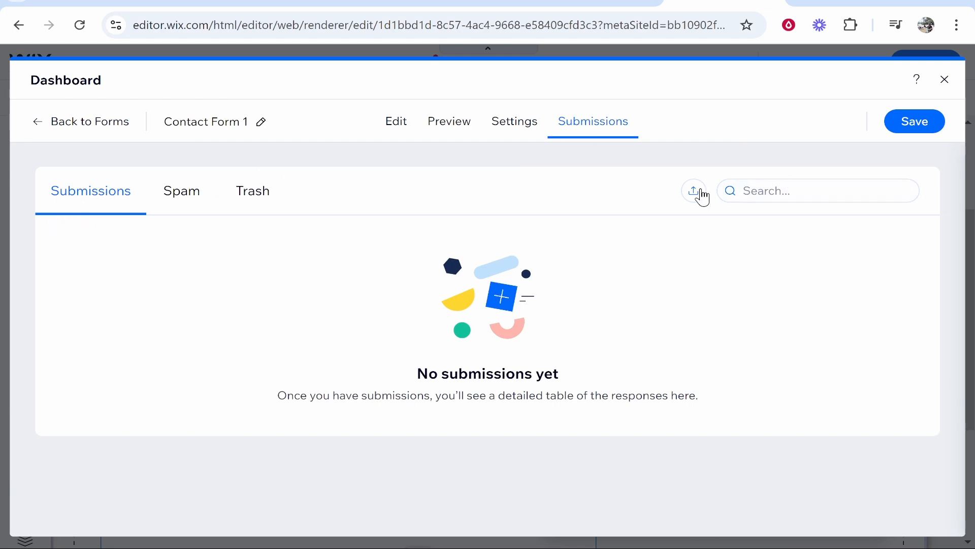
pyautogui.moveTo(572, 160)
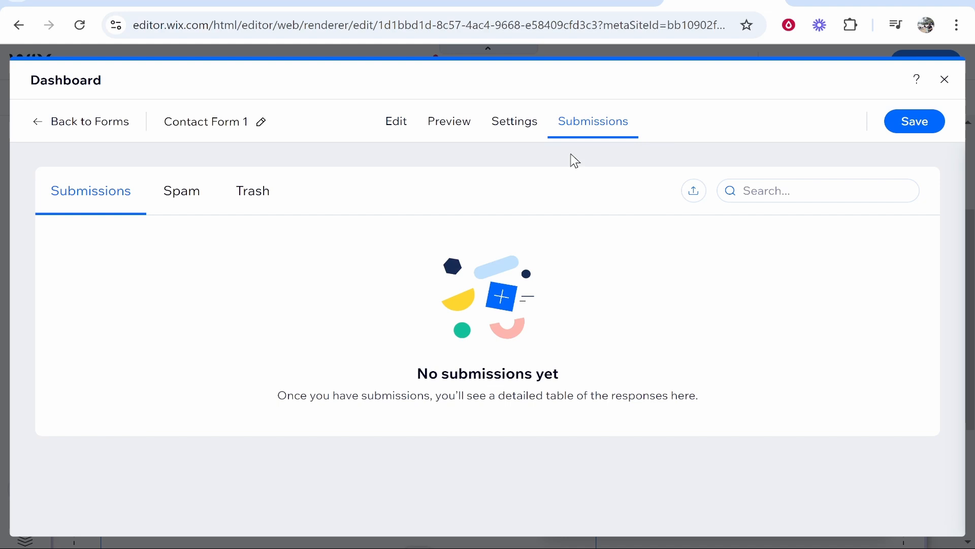
# Scroll through Contact Form 1's Settings tab, save, and close the dashboard.
pyautogui.click(514, 122)
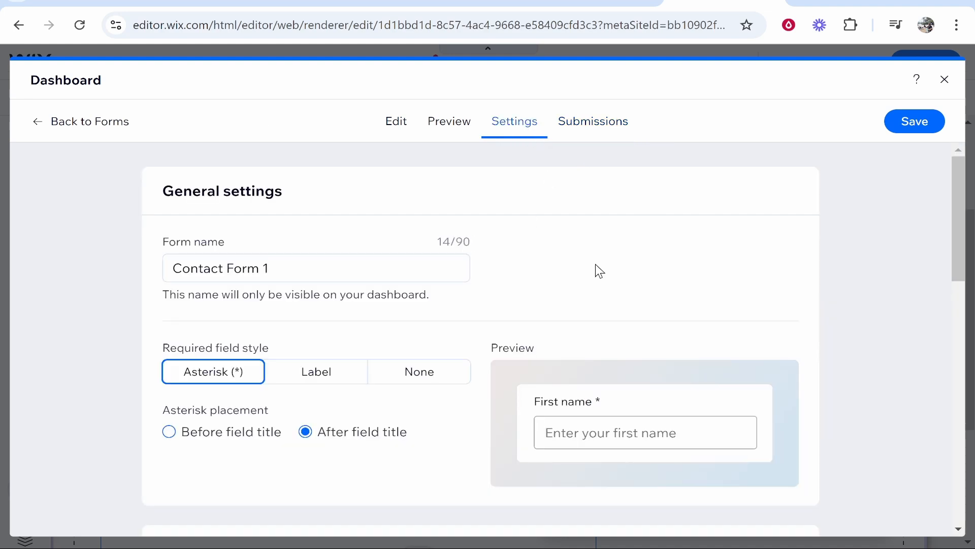
pyautogui.scroll(-3)
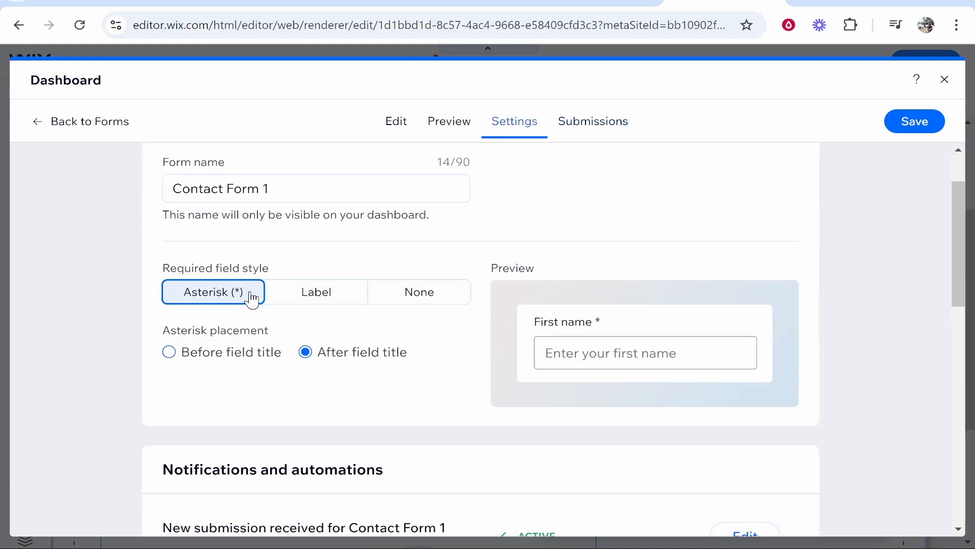
pyautogui.scroll(-3)
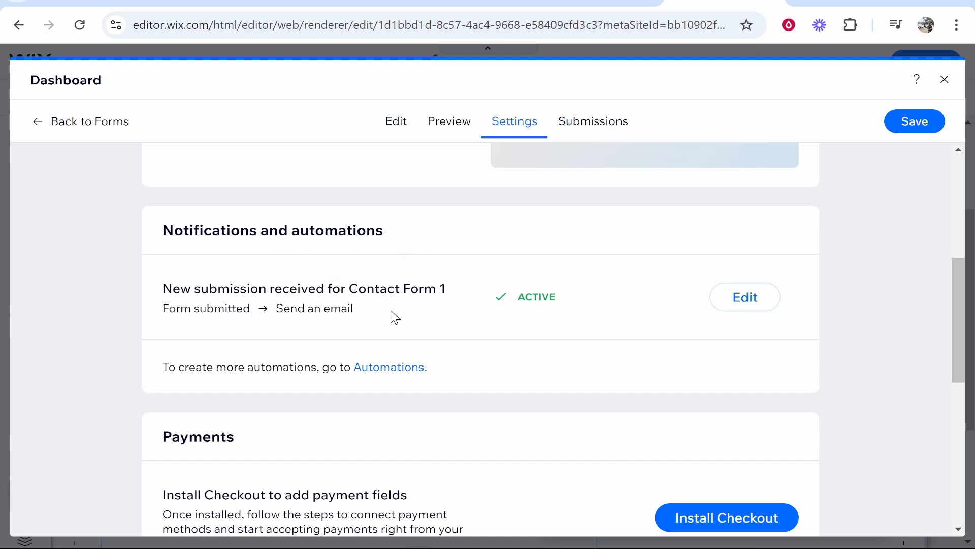
pyautogui.moveTo(615, 316)
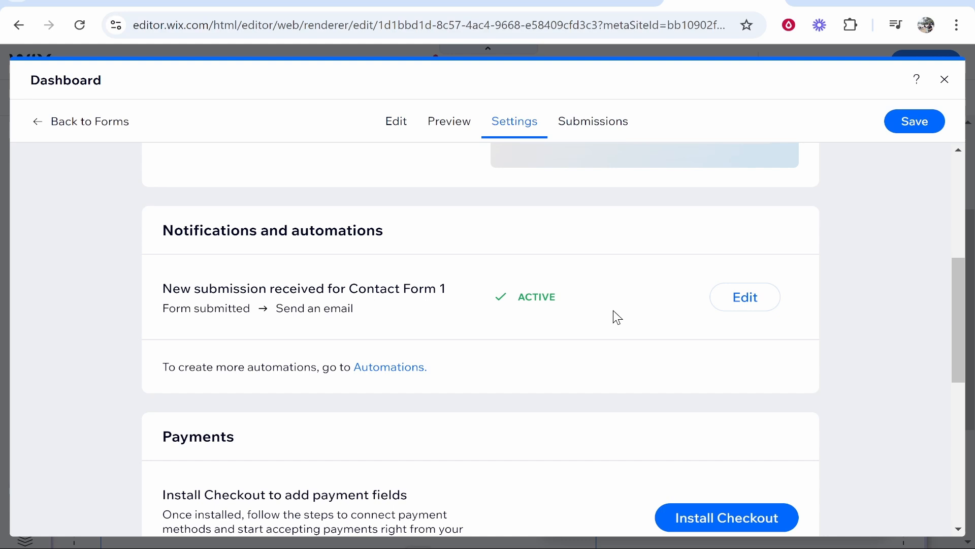
pyautogui.scroll(-3)
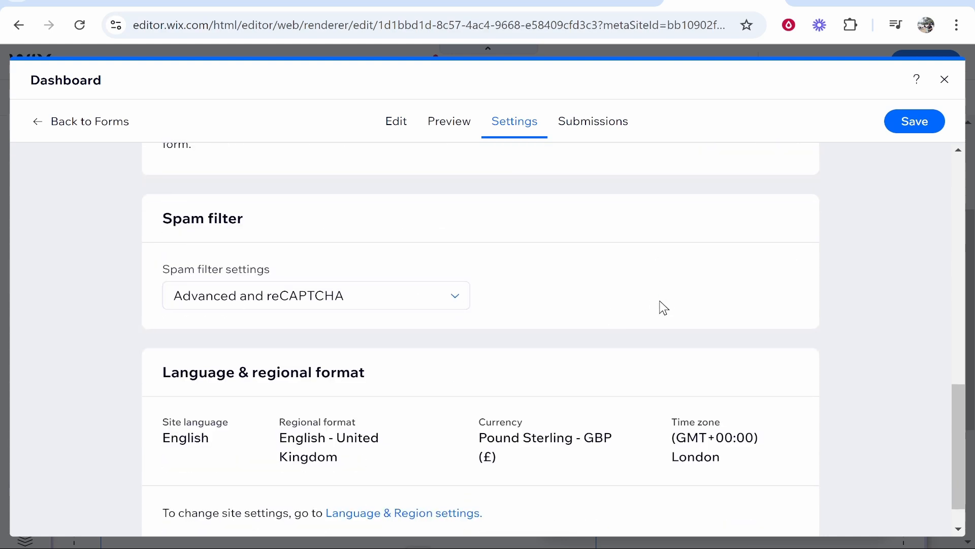
pyautogui.click(914, 120)
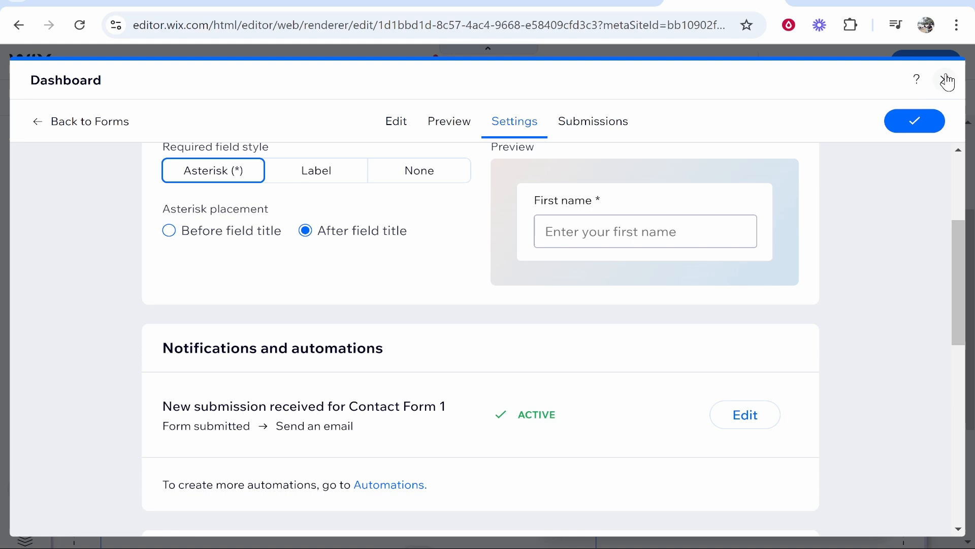
pyautogui.click(945, 80)
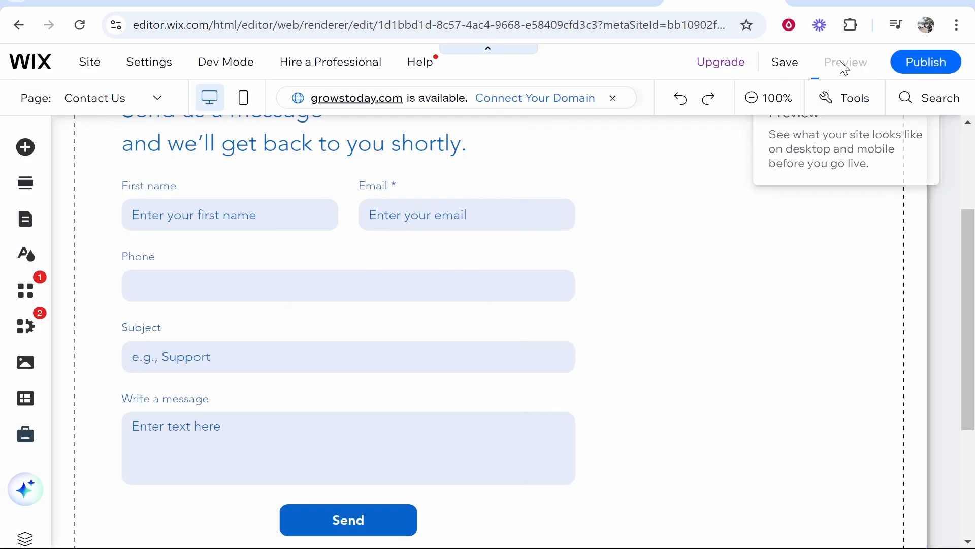
# Launch Preview mode and enter test text 'adasdasd' into the contact form's message field.
pyautogui.click(844, 62)
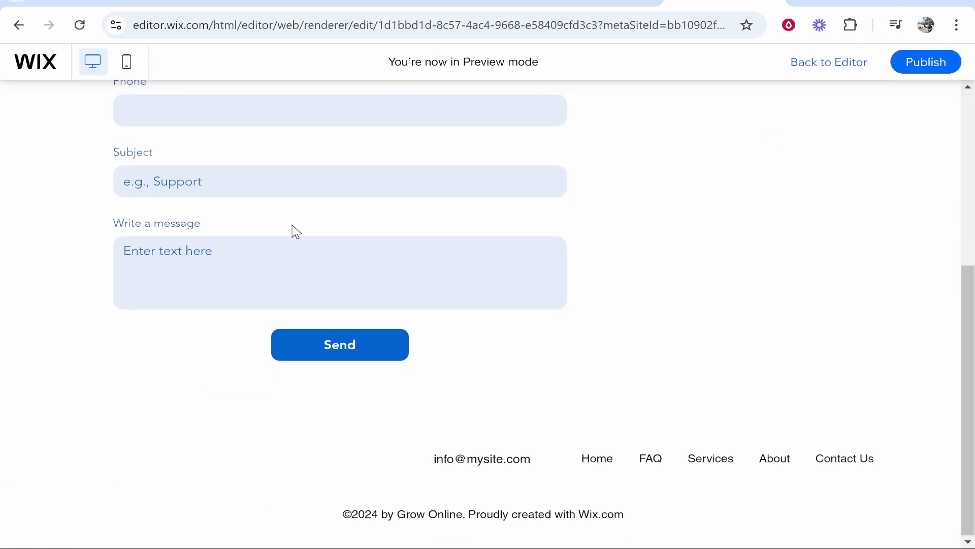
pyautogui.write('adasdasd')
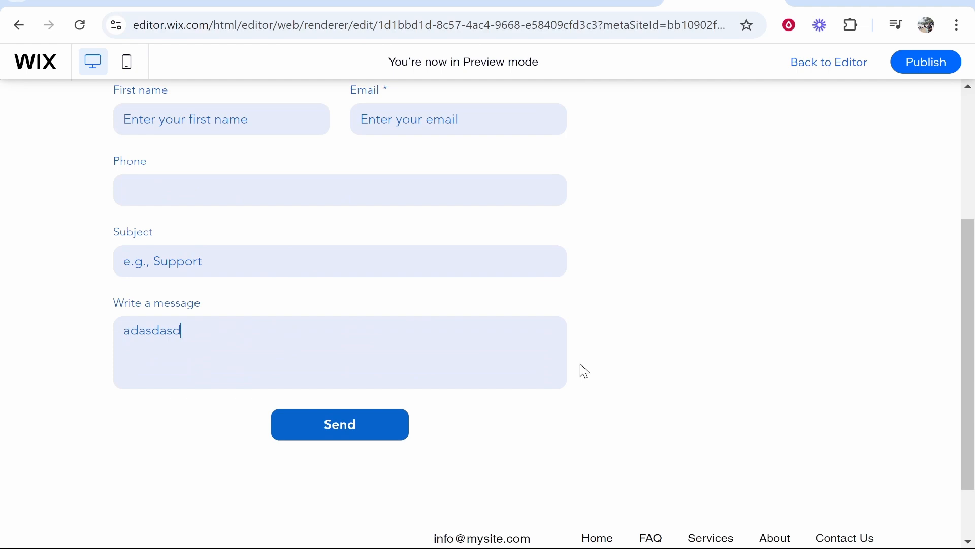